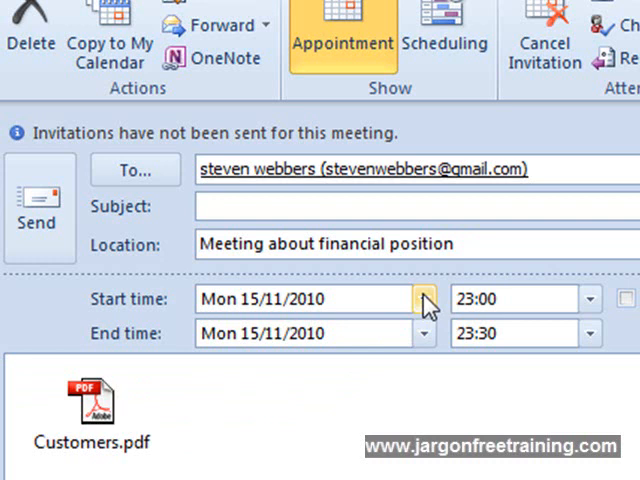
Change the meeting's start date to Tue 16/11/2010 via the date picker.
{"action": "left_click", "coordinate": [424, 299]}
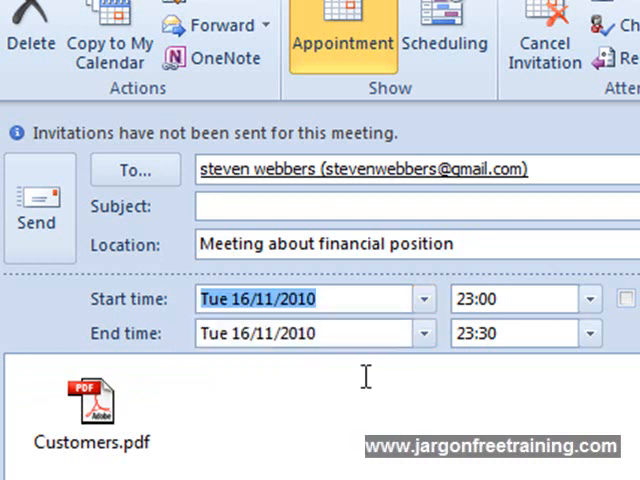
{"action": "left_click", "coordinate": [424, 333]}
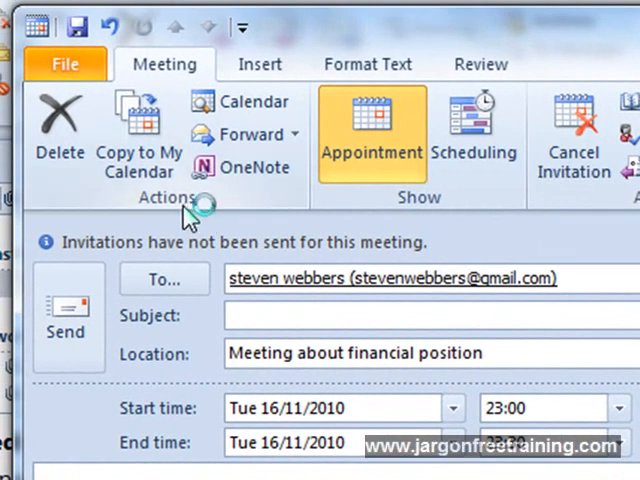
{"action": "mouse_move", "coordinate": [251, 167]}
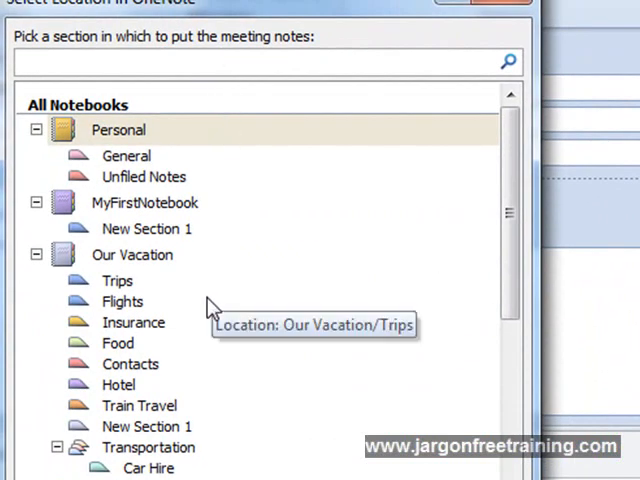
{"action": "mouse_move", "coordinate": [178, 393]}
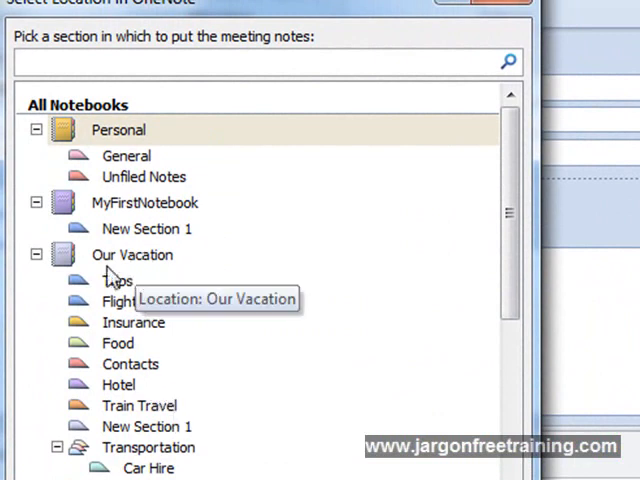
{"action": "mouse_move", "coordinate": [103, 272]}
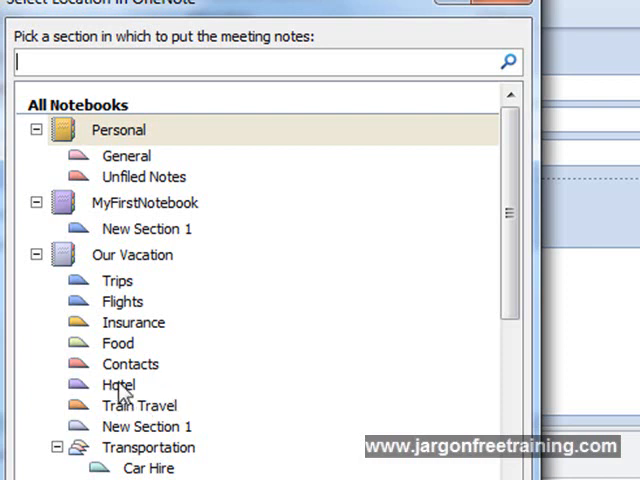
Send the meeting notes to New Section 1 in the Our Vacation notebook.
{"action": "left_click", "coordinate": [150, 362]}
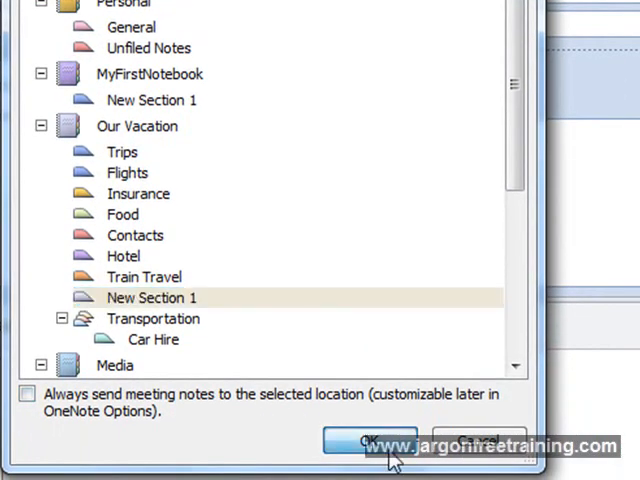
{"action": "left_click", "coordinate": [371, 441]}
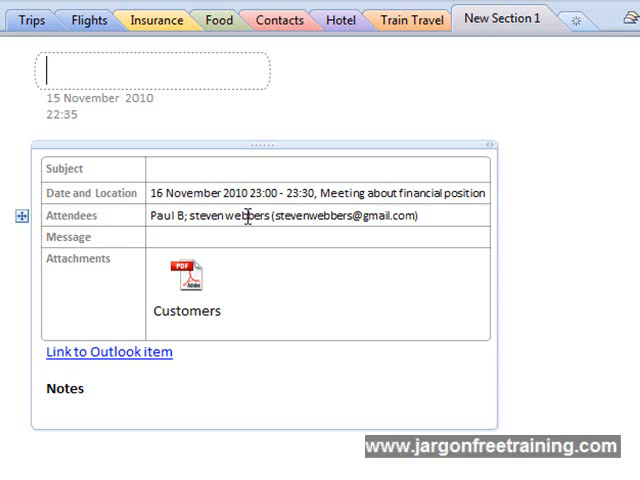
Check the Attendees row and Outlook link on the OneNote meeting page.
{"action": "left_click", "coordinate": [185, 275]}
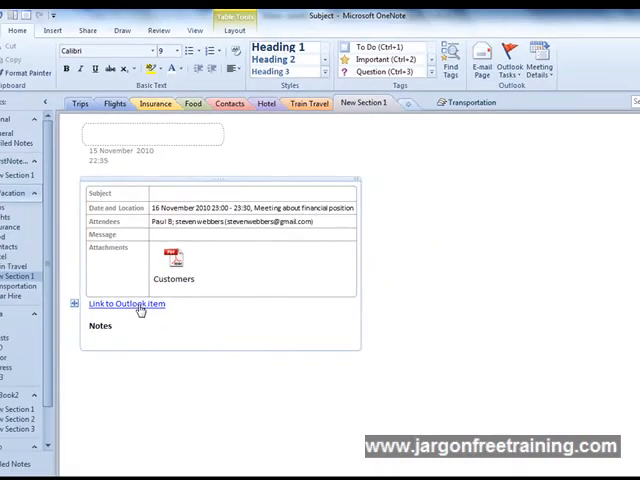
{"action": "left_click", "coordinate": [127, 303]}
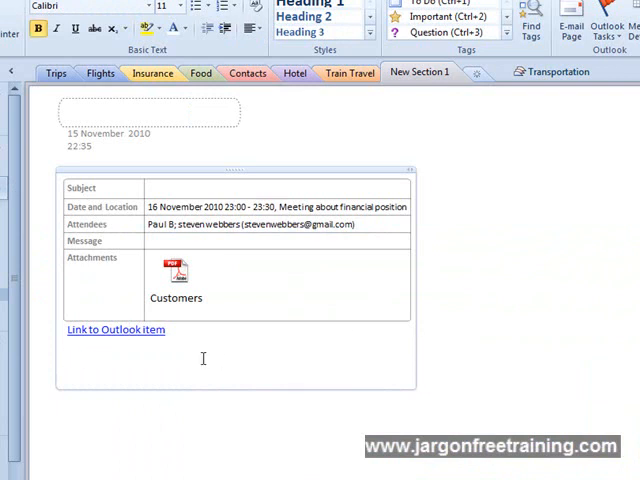
Type the note 'Great meeting - lets arrange another' under the meeting details.
{"action": "type", "text": "Great meeti"}
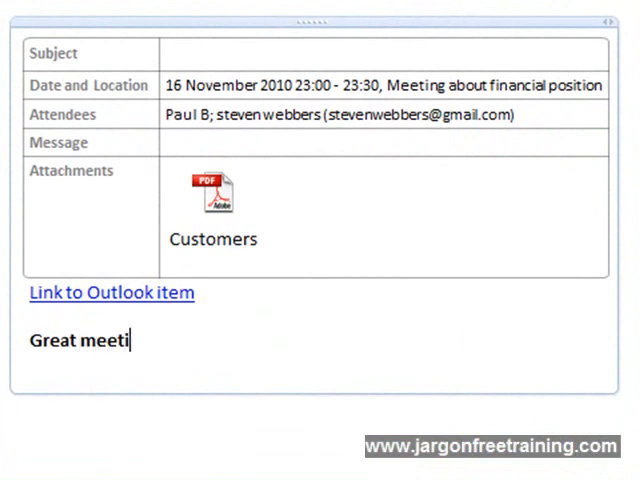
{"action": "type", "text": "ng - lets"}
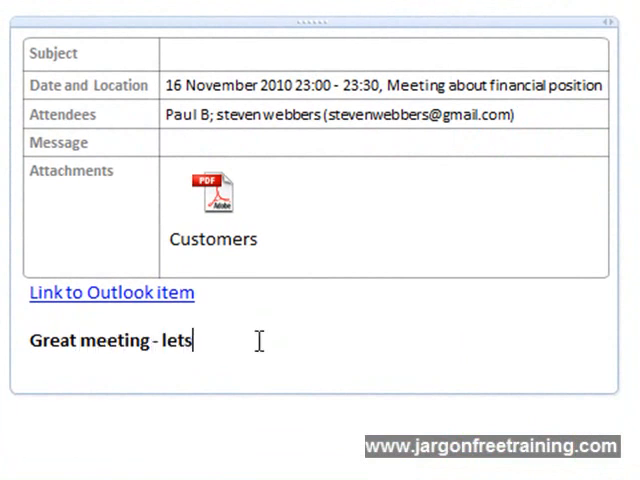
{"action": "type", "text": "arrang"}
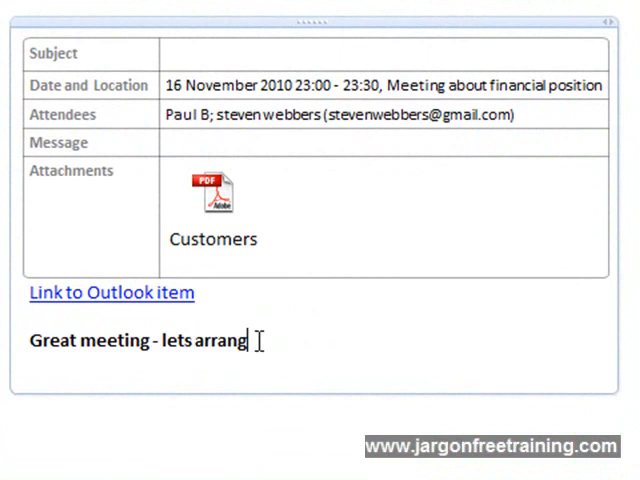
{"action": "type", "text": "e another"}
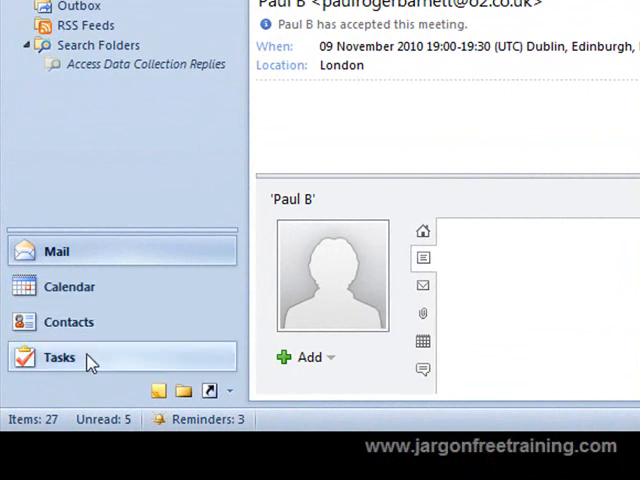
Open the 'Great meeting - lets arrange another' task from Tasks.
{"action": "left_click", "coordinate": [58, 357]}
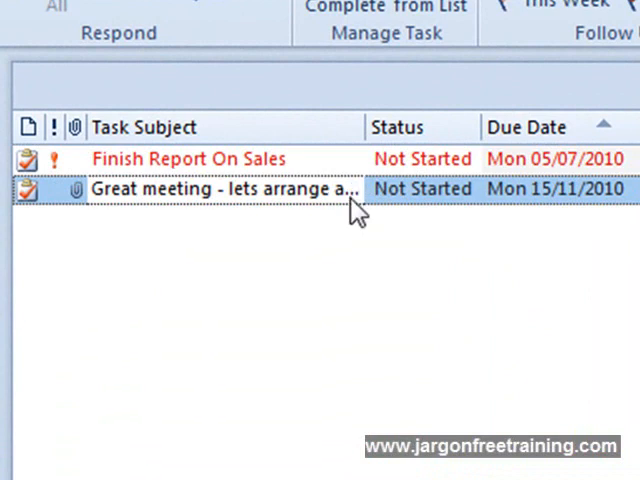
{"action": "double_click", "coordinate": [230, 188]}
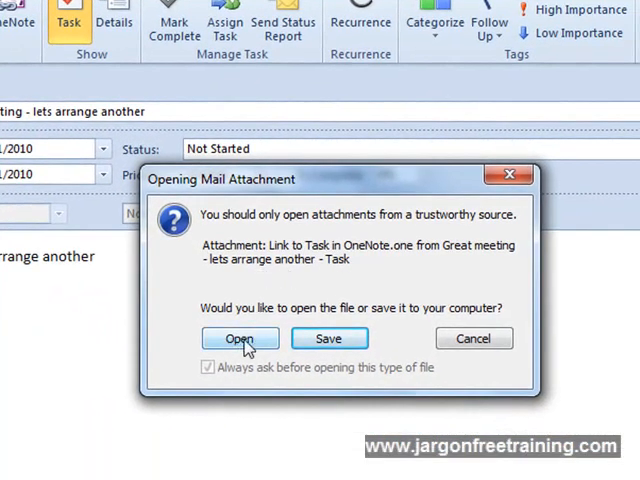
Open the task's linked OneNote page, then mark the task complete.
{"action": "left_click", "coordinate": [240, 338]}
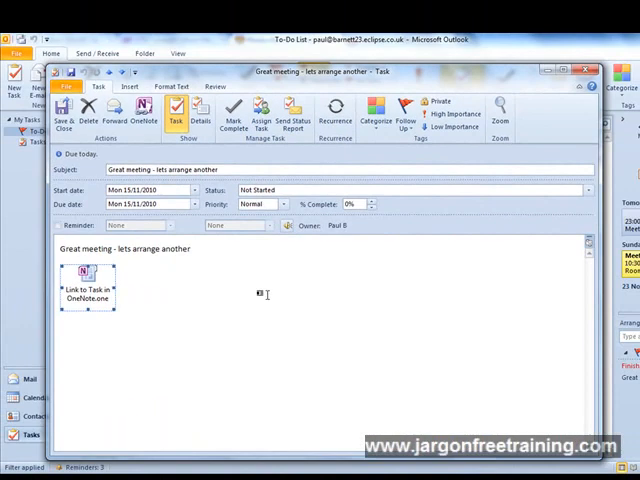
{"action": "left_click", "coordinate": [88, 272]}
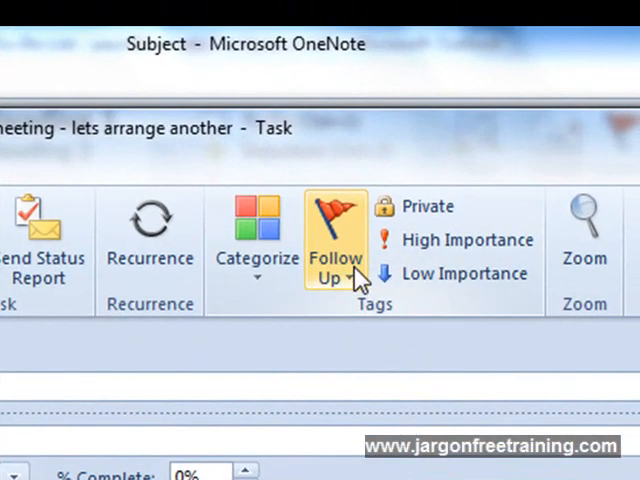
{"action": "left_click", "coordinate": [335, 250]}
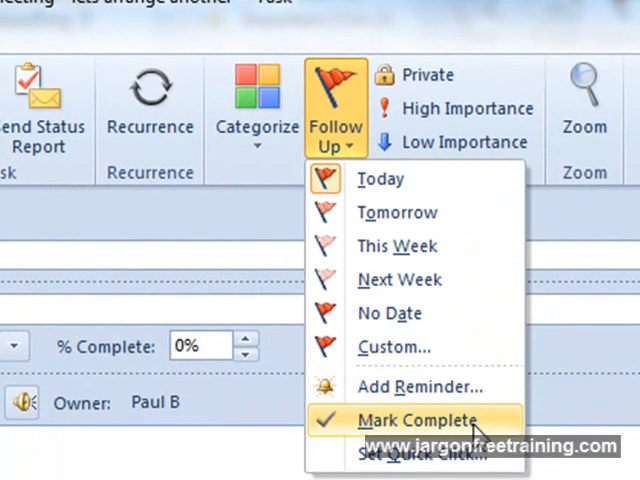
{"action": "left_click", "coordinate": [418, 419]}
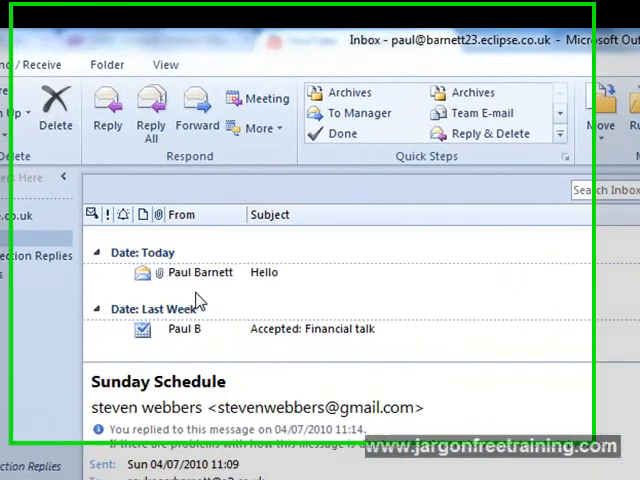
{"action": "left_click", "coordinate": [264, 294]}
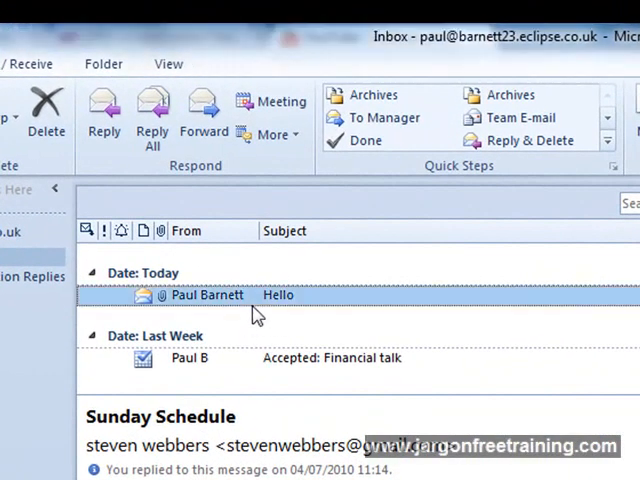
{"action": "right_click", "coordinate": [207, 294]}
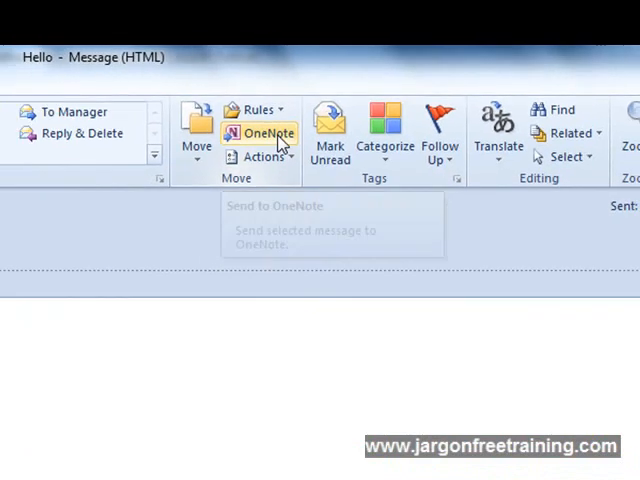
Send the Hello message to OneNote, into Our Vacation's New Section 1.
{"action": "left_click", "coordinate": [266, 133]}
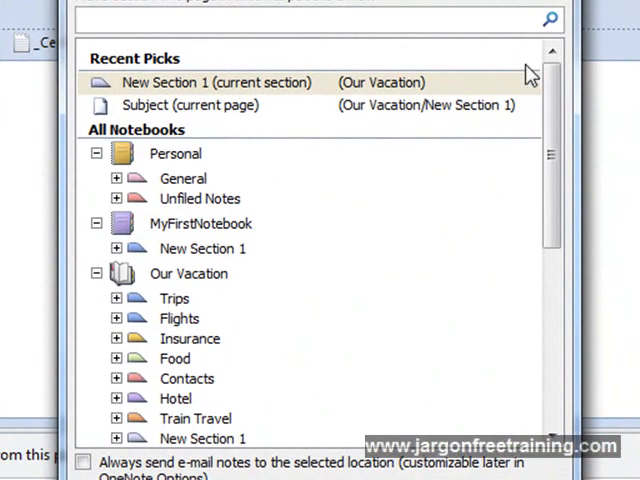
{"action": "left_click", "coordinate": [202, 432]}
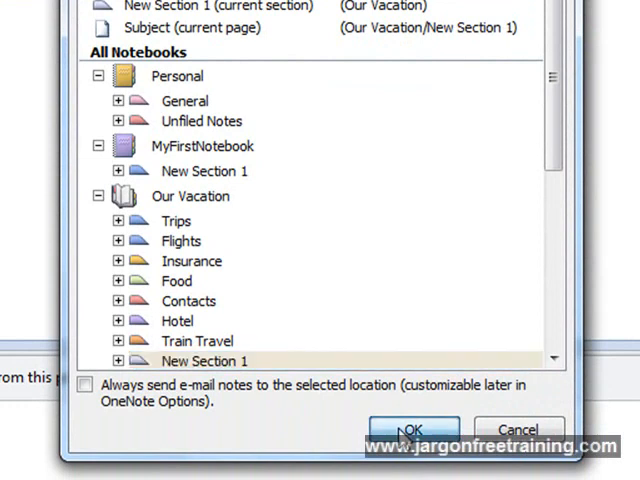
{"action": "left_click", "coordinate": [413, 430]}
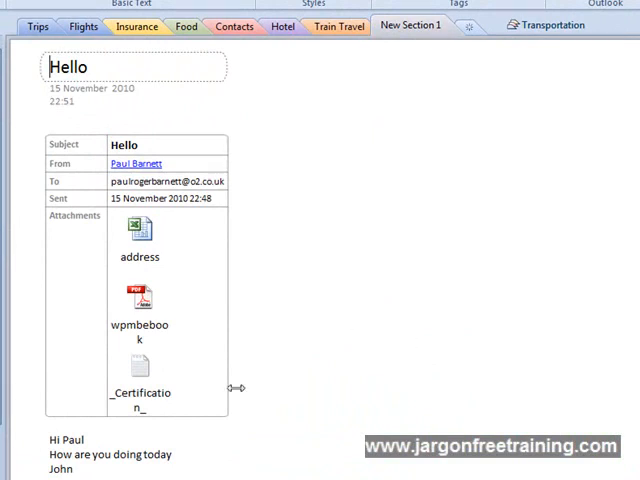
View the OneNote Hello page and select the message body text.
{"action": "left_click", "coordinate": [139, 230]}
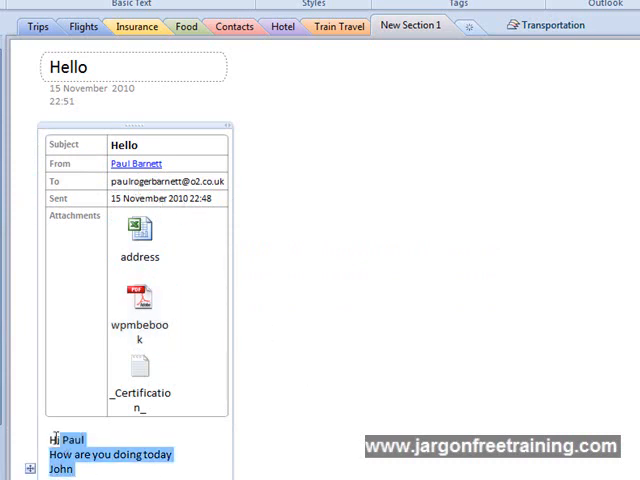
{"action": "left_click", "coordinate": [75, 471]}
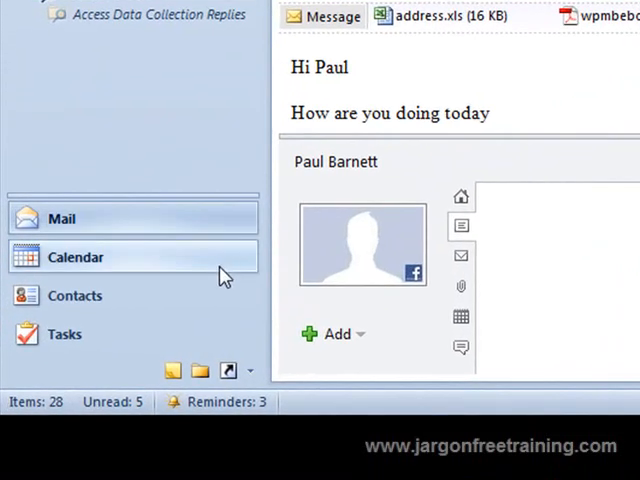
{"action": "left_click", "coordinate": [74, 295]}
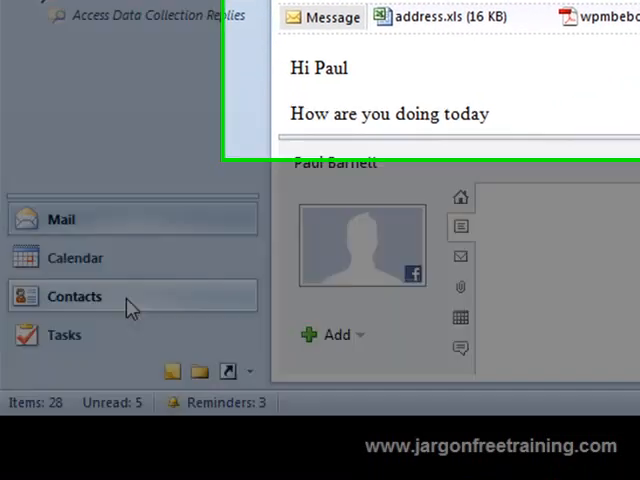
{"action": "left_click", "coordinate": [72, 296]}
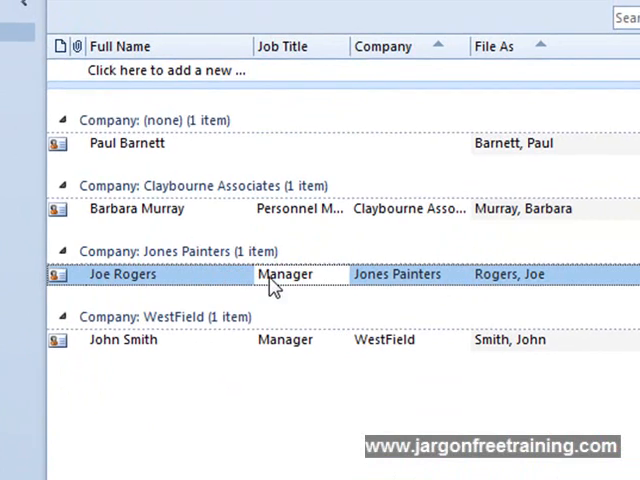
{"action": "double_click", "coordinate": [124, 273]}
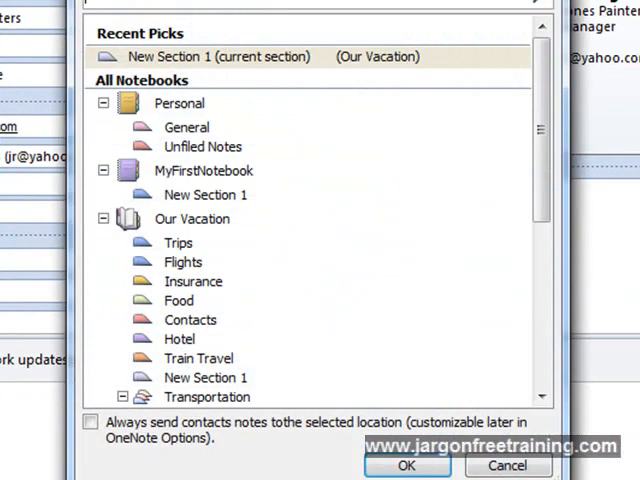
{"action": "left_click", "coordinate": [205, 377]}
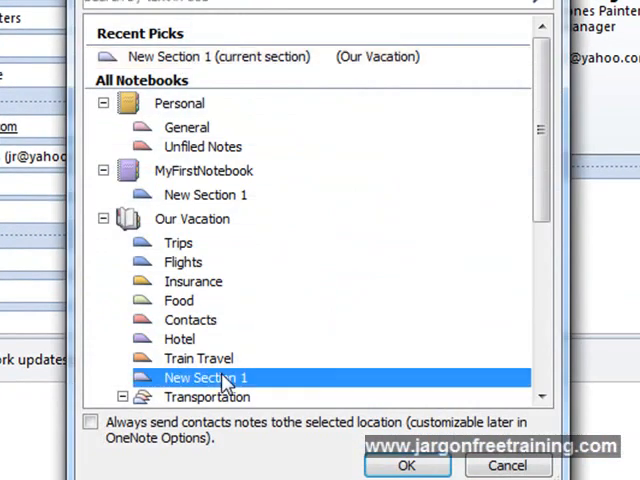
{"action": "mouse_move", "coordinate": [267, 405]}
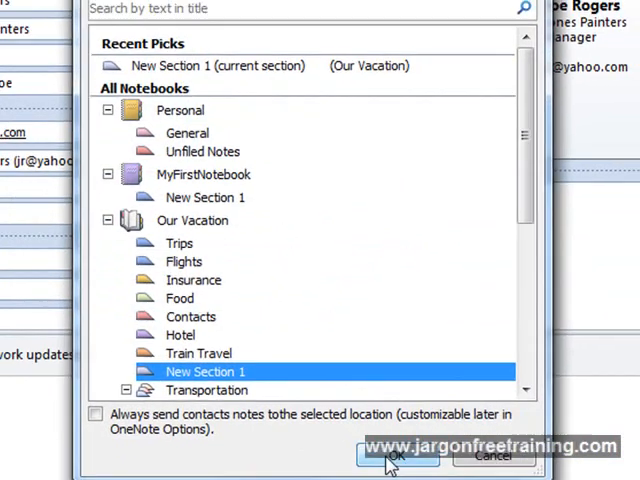
{"action": "left_click", "coordinate": [398, 456]}
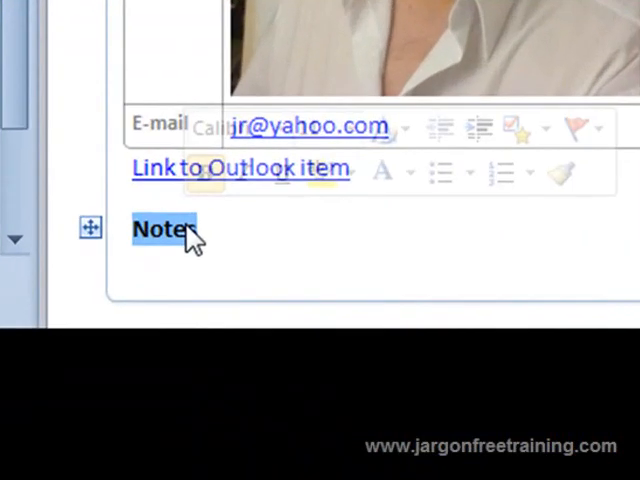
{"action": "type", "text": "This is a"}
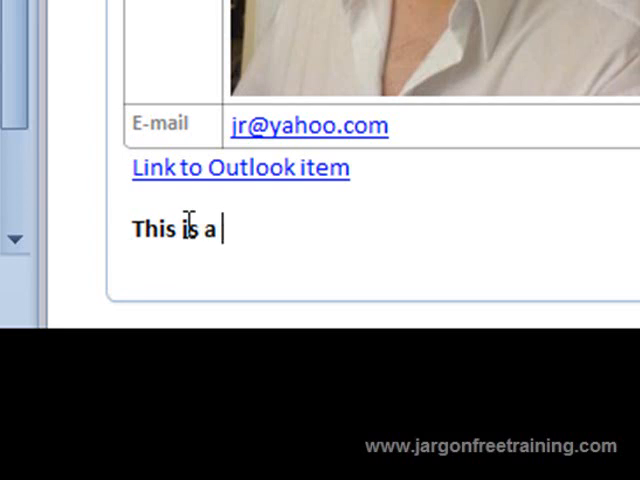
{"action": "type", "text": "contact I n"}
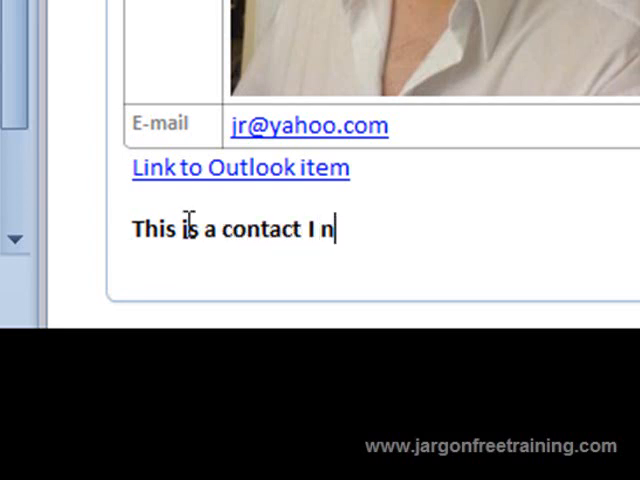
{"action": "type", "text": "eed to fol"}
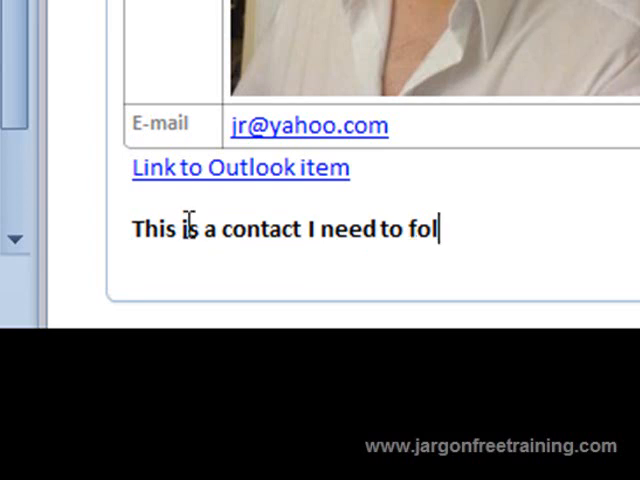
{"action": "type", "text": "low up wit"}
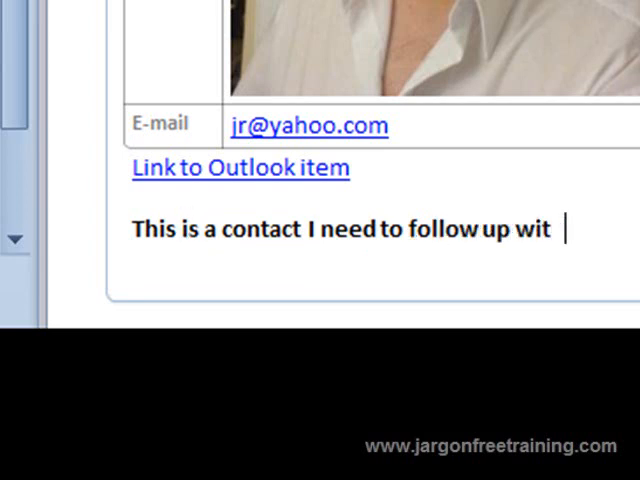
{"action": "type", "text": "h sometime"}
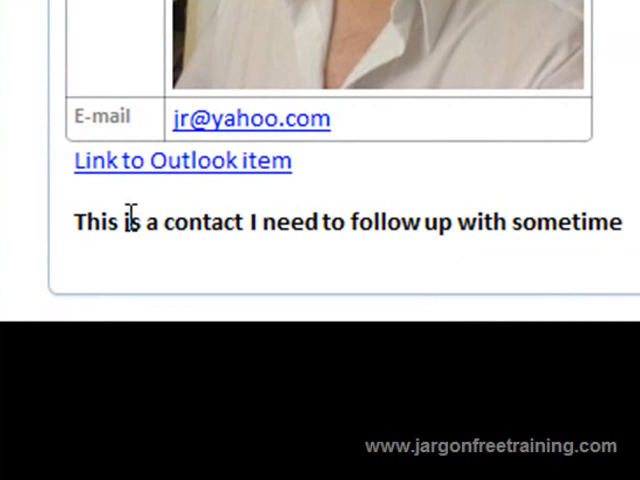
{"action": "mouse_move", "coordinate": [178, 193]}
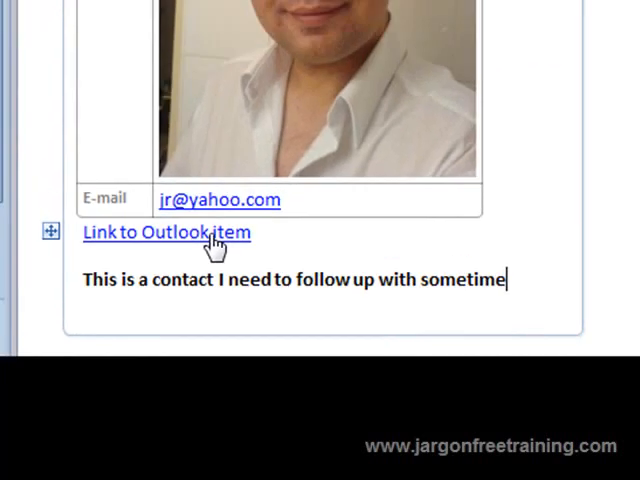
{"action": "left_click", "coordinate": [162, 233]}
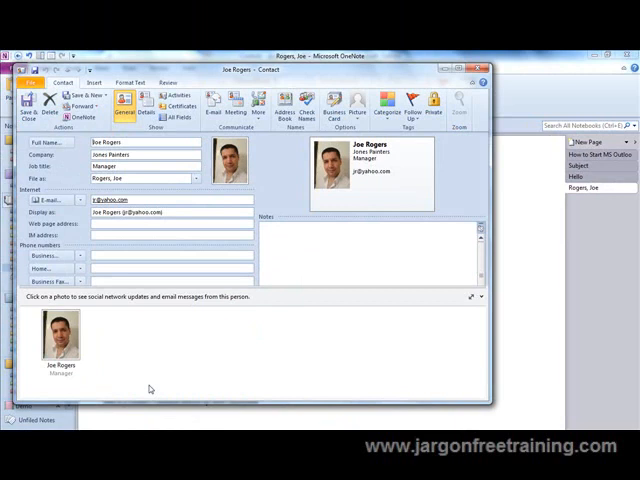
{"action": "mouse_move", "coordinate": [390, 150]}
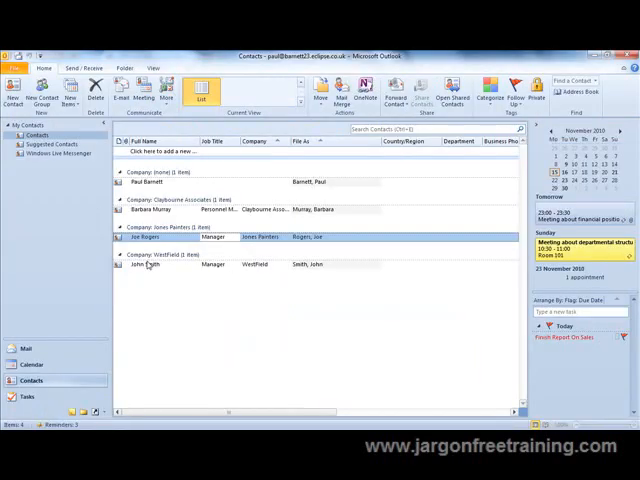
{"action": "left_click", "coordinate": [150, 264]}
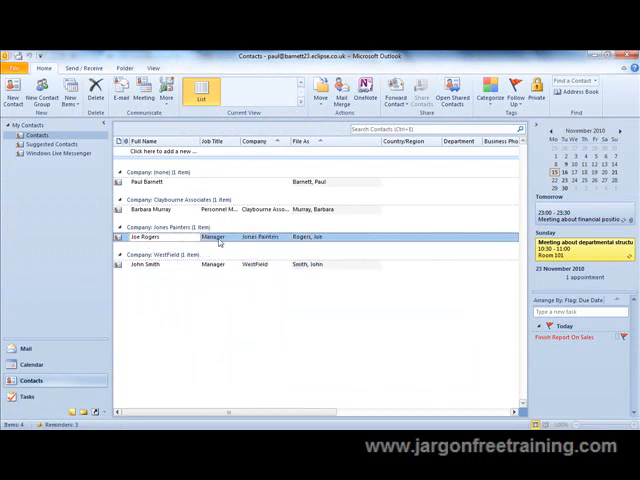
{"action": "double_click", "coordinate": [155, 236]}
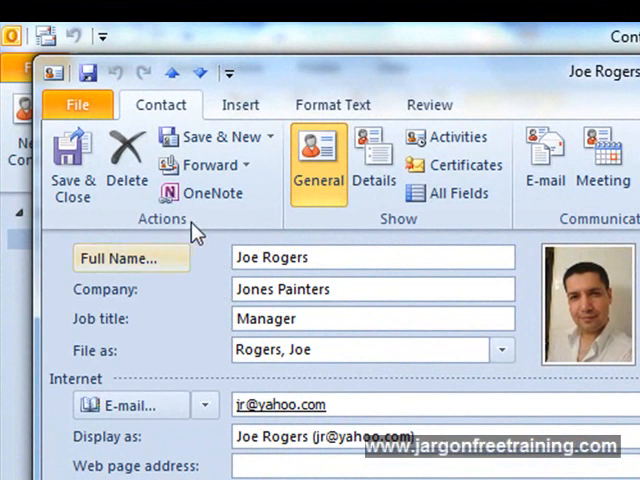
{"action": "mouse_move", "coordinate": [185, 182]}
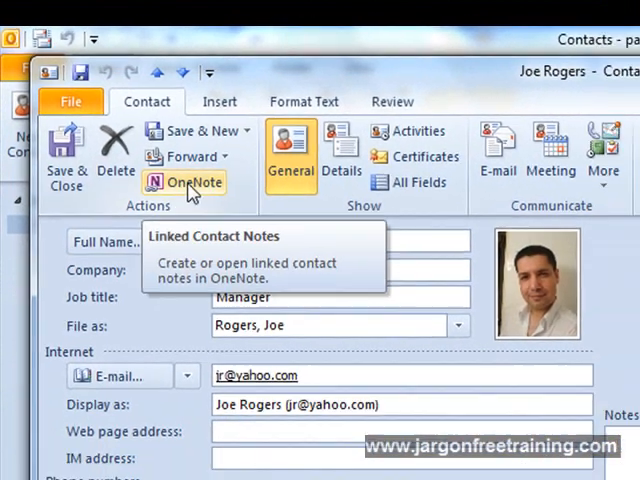
{"action": "left_click", "coordinate": [184, 182]}
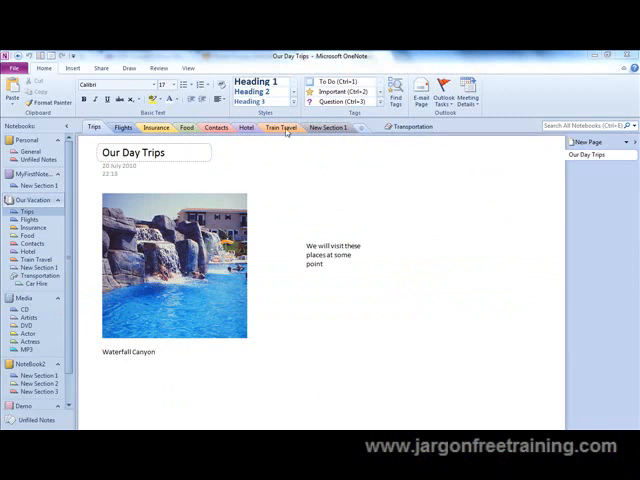
Send the Our Day Trips page from the Trips section as a new Outlook email.
{"action": "left_click", "coordinate": [333, 127]}
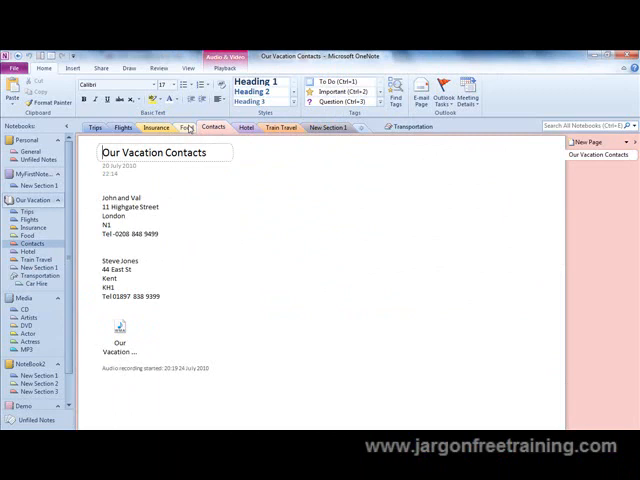
{"action": "left_click", "coordinate": [184, 127]}
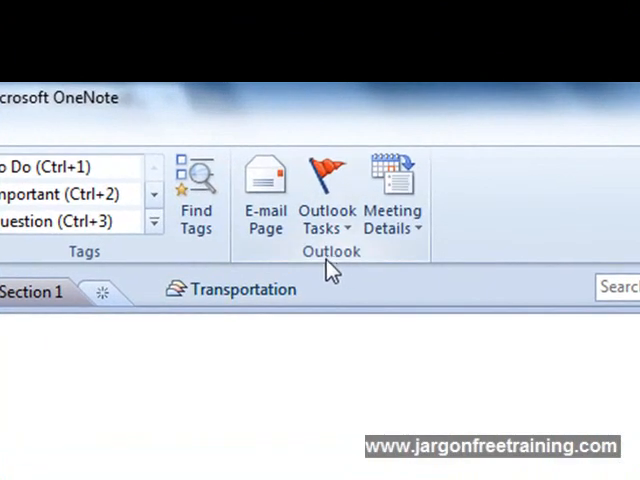
{"action": "left_click", "coordinate": [265, 185]}
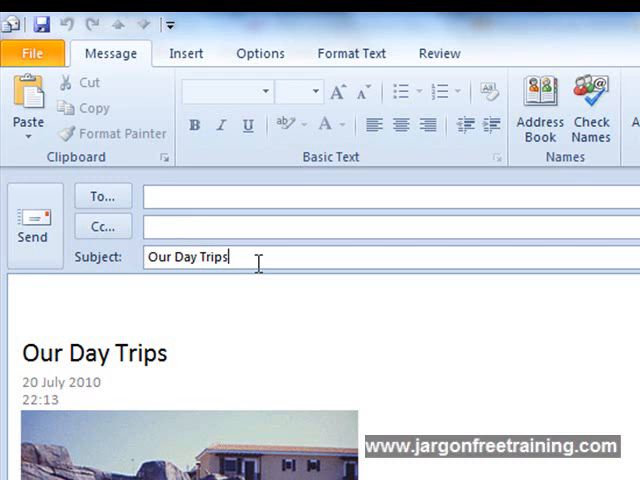
{"action": "left_click", "coordinate": [120, 302]}
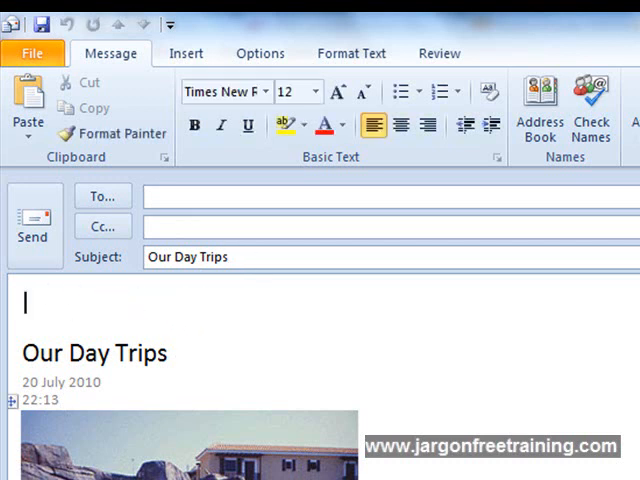
{"action": "mouse_move", "coordinate": [365, 393]}
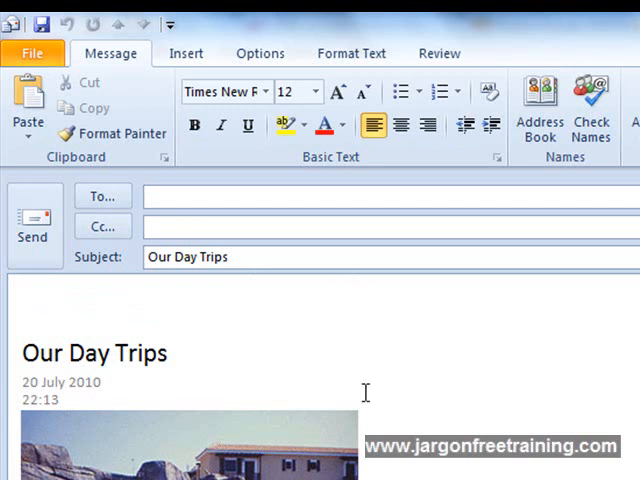
{"action": "mouse_move", "coordinate": [33, 225]}
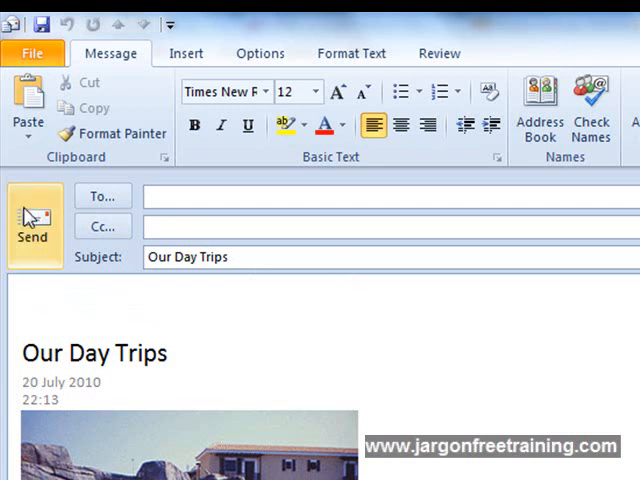